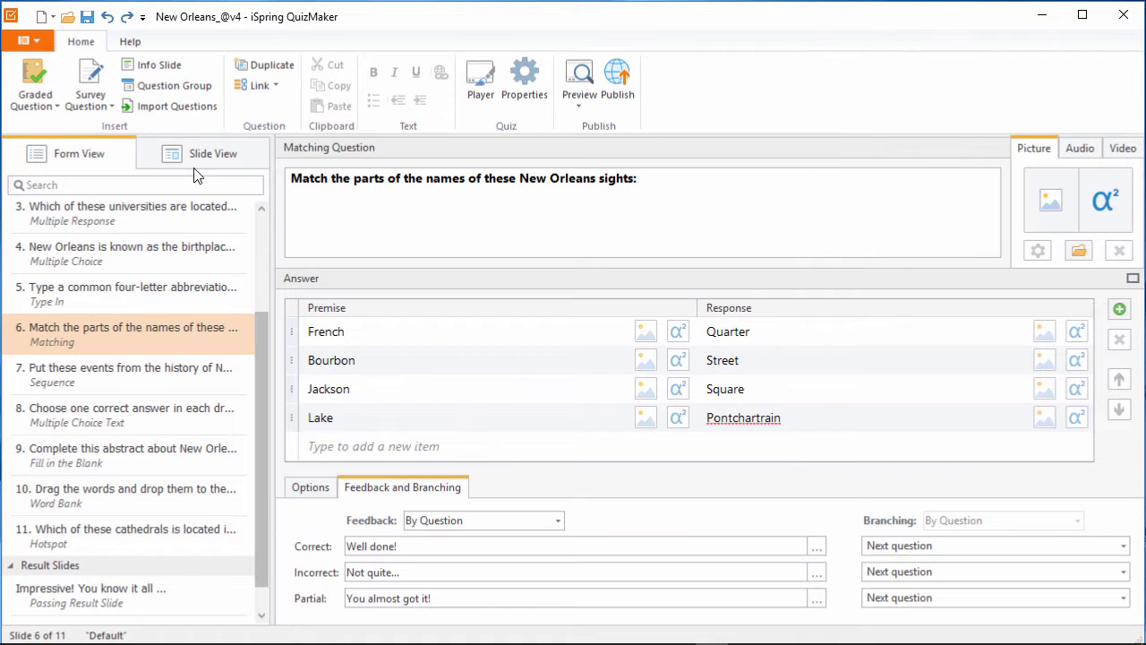
- Inspect the Bourbon and Lake premises and show the question's scoring and attempt options
{"action": "left_click", "coordinate": [34, 86]}
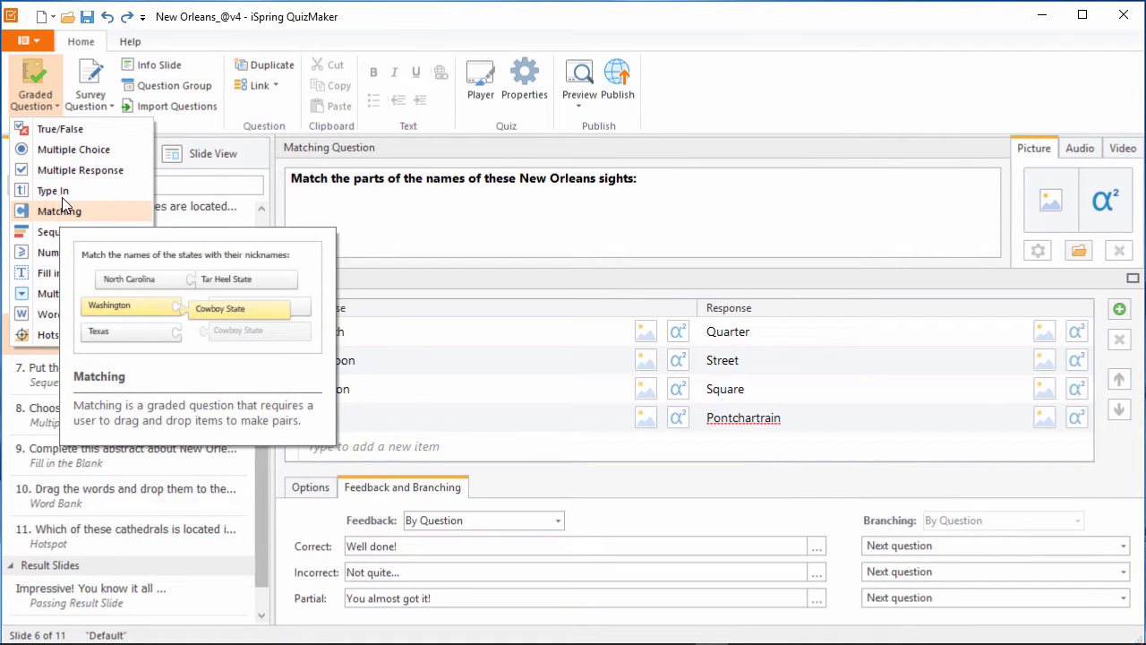
{"action": "left_click", "coordinate": [89, 86]}
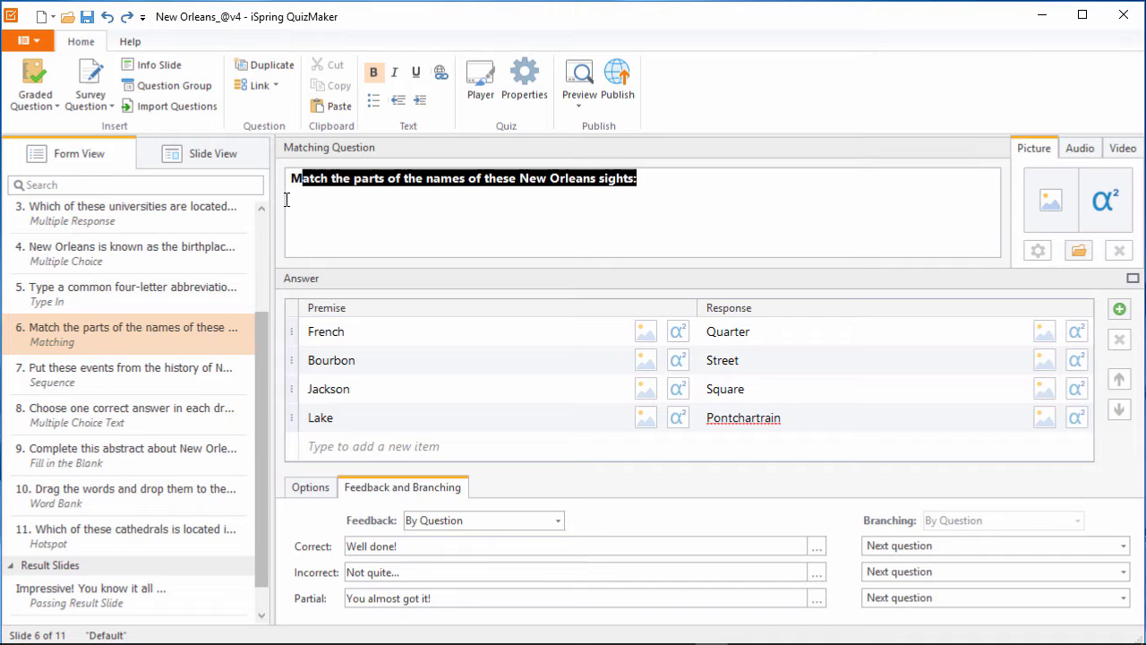
{"action": "double_click", "coordinate": [331, 360]}
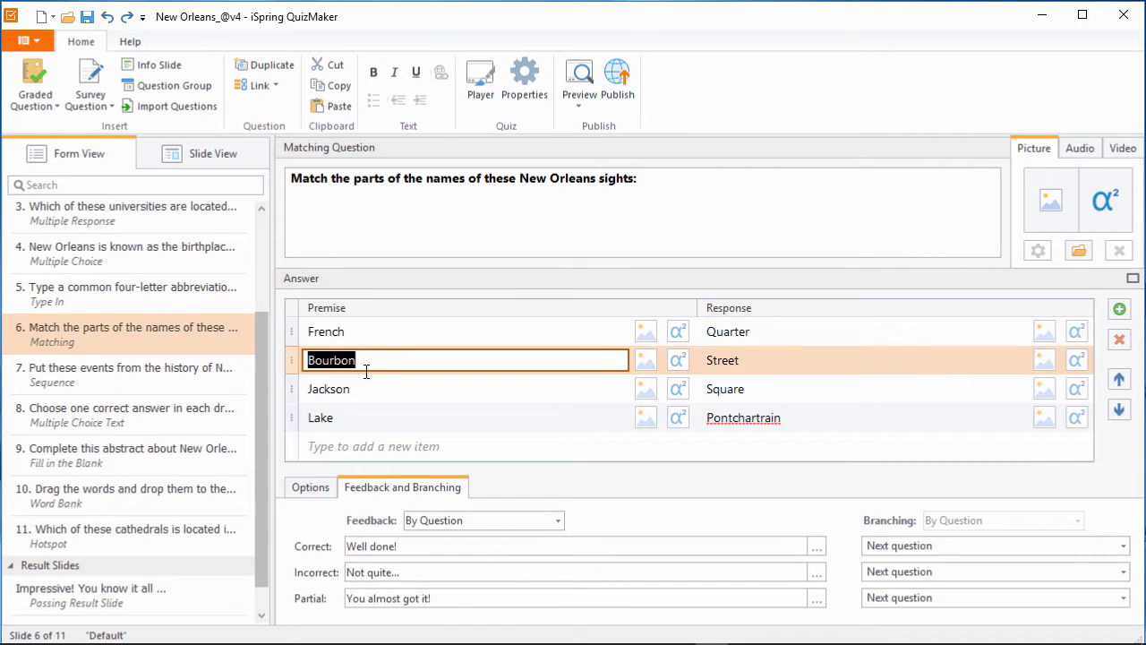
{"action": "left_click", "coordinate": [318, 417]}
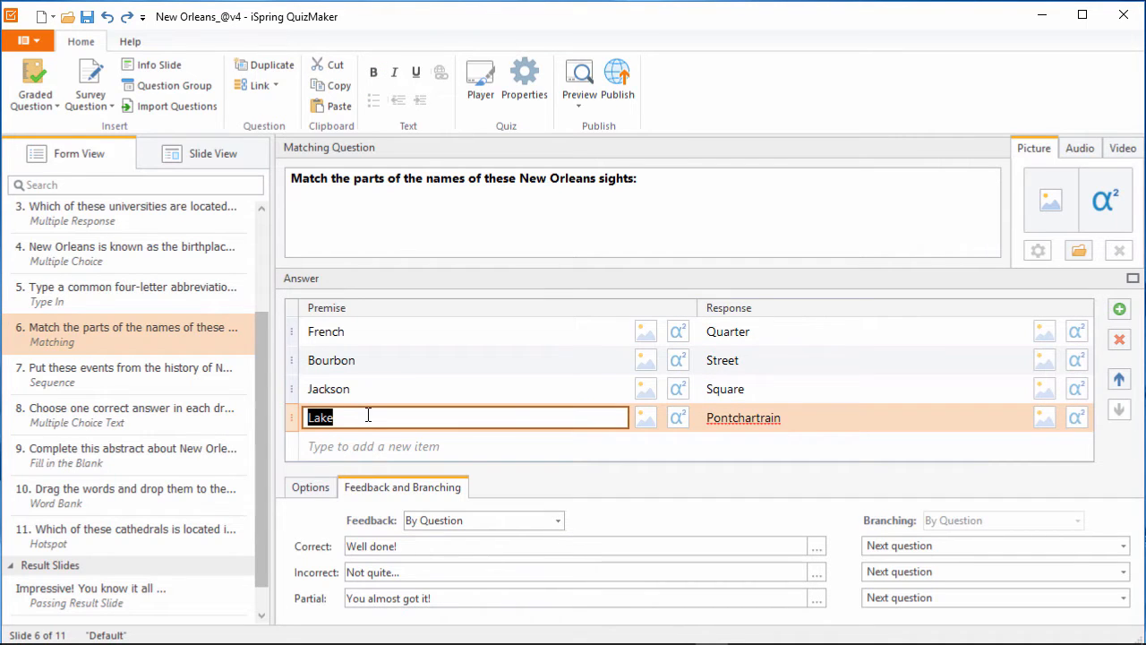
{"action": "mouse_move", "coordinate": [551, 447]}
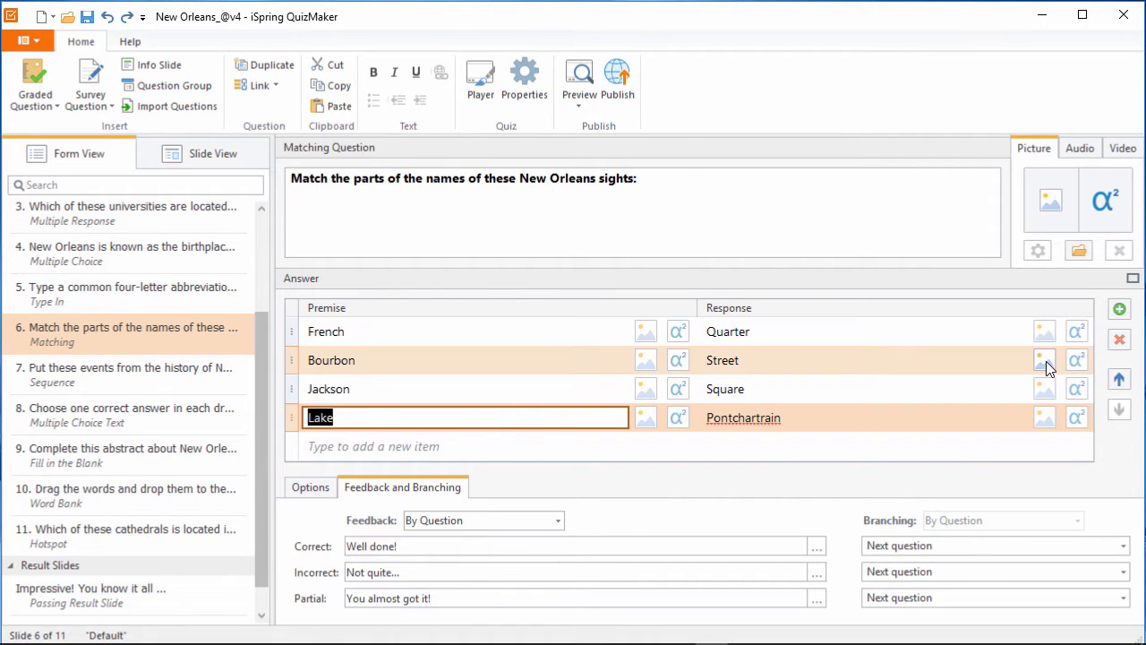
{"action": "mouse_move", "coordinate": [1046, 417]}
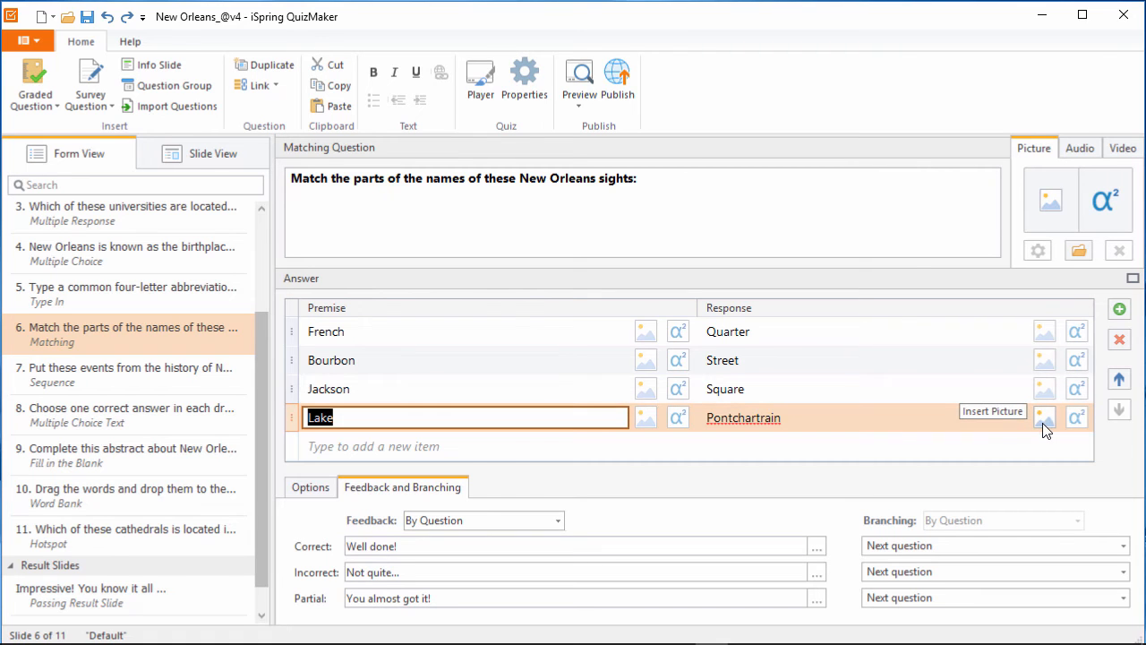
{"action": "left_click", "coordinate": [309, 487]}
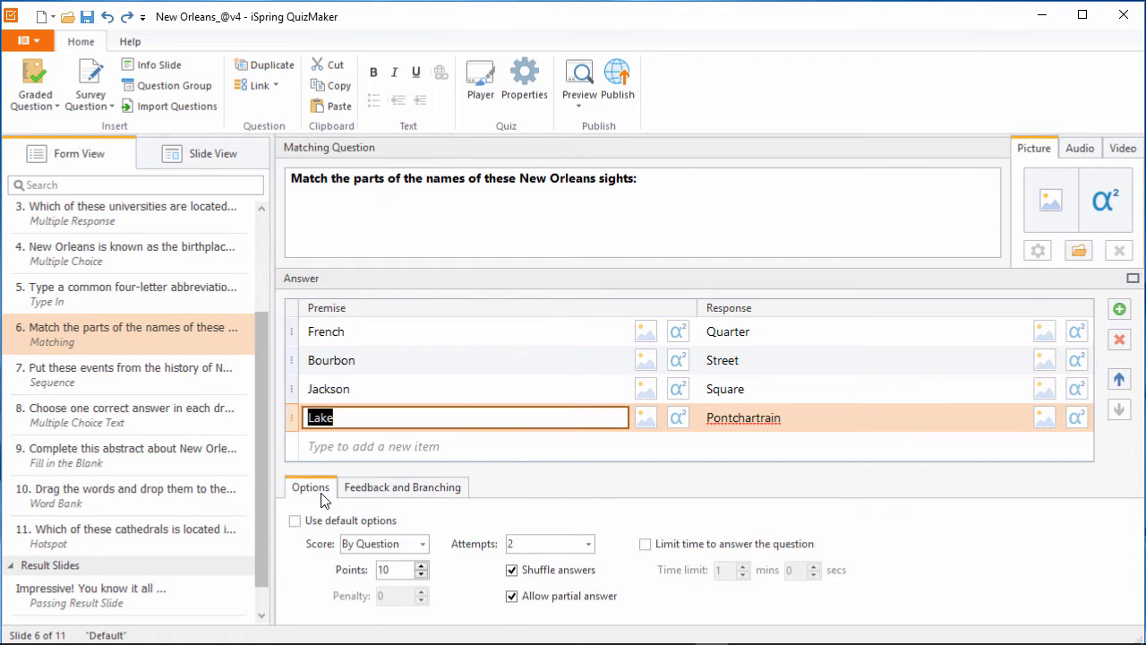
- Keep Allow partial answer enabled and return to the Feedback and Branching settings
{"action": "left_click", "coordinate": [512, 594]}
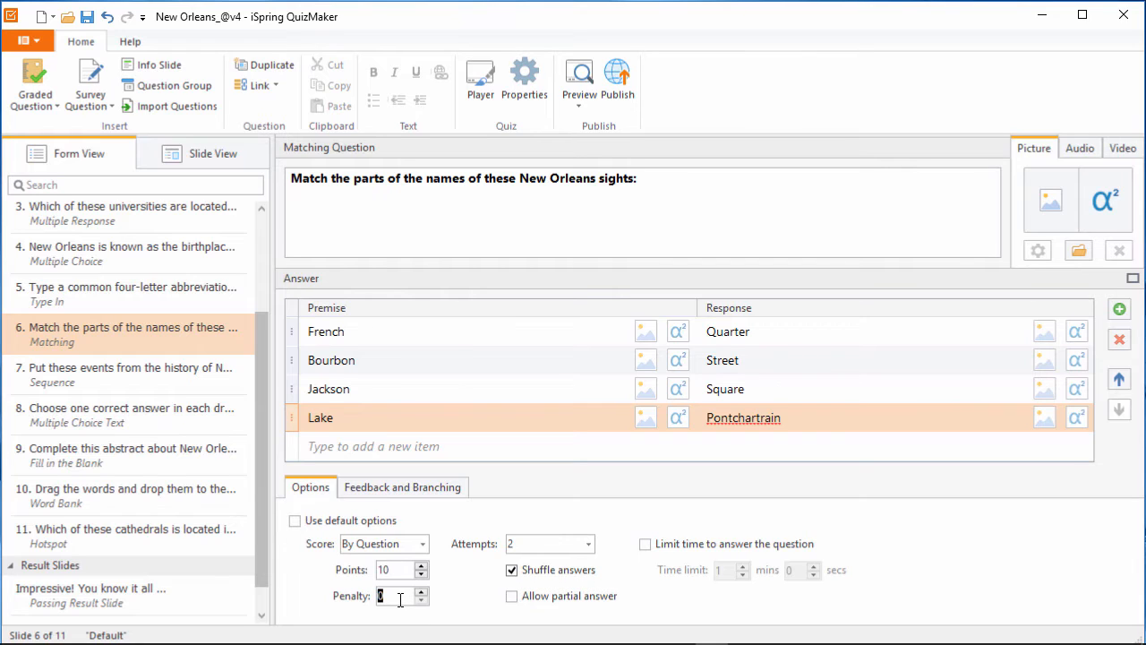
{"action": "left_click", "coordinate": [512, 595]}
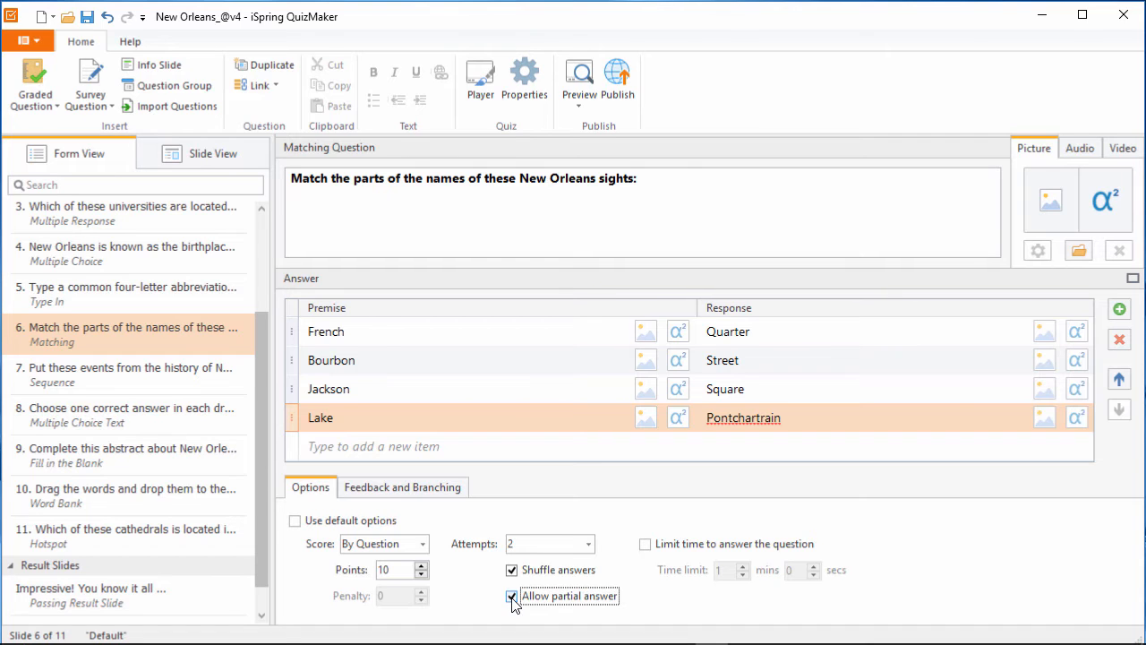
{"action": "left_click", "coordinate": [401, 487]}
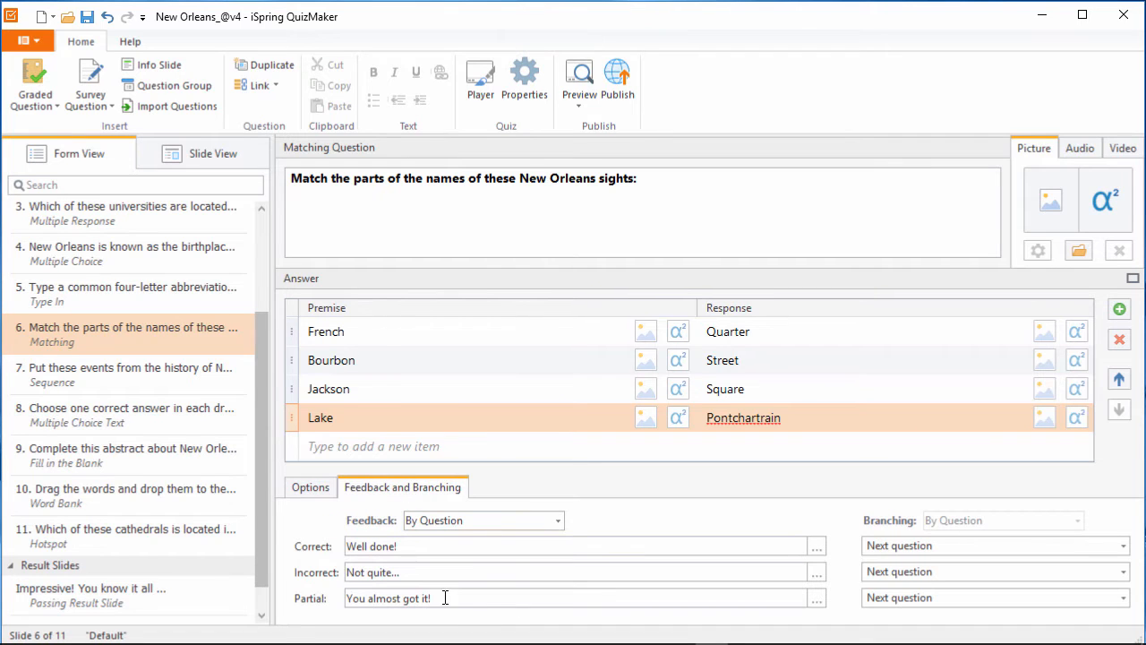
{"action": "triple_click", "coordinate": [389, 598]}
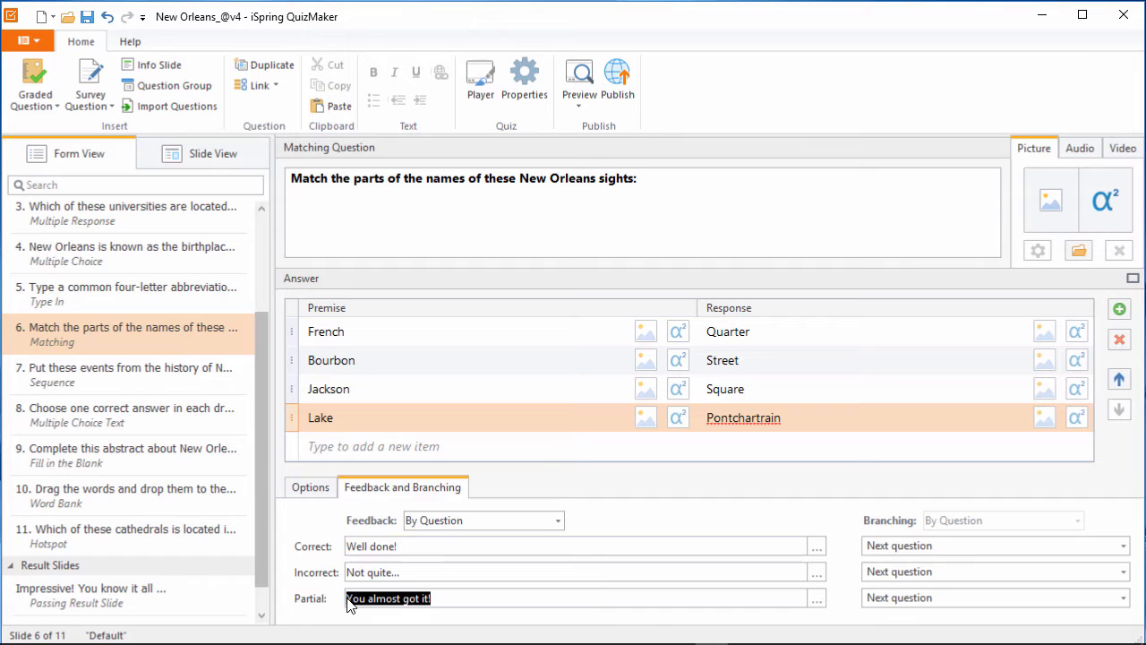
{"action": "left_click", "coordinate": [1121, 598]}
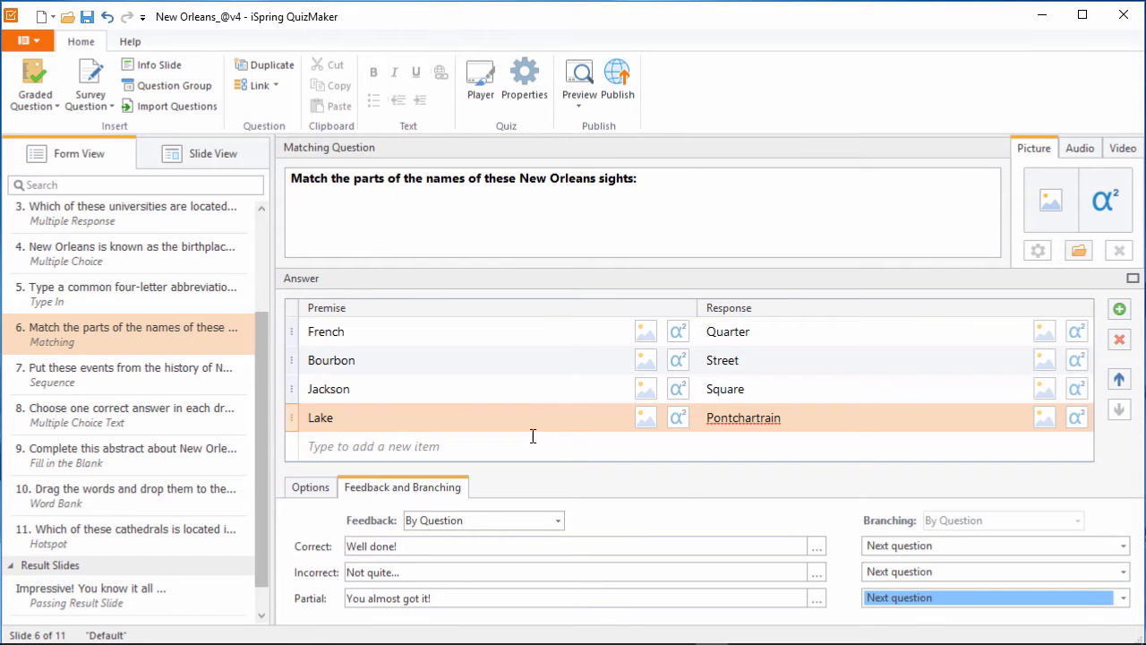
{"action": "left_click", "coordinate": [213, 154]}
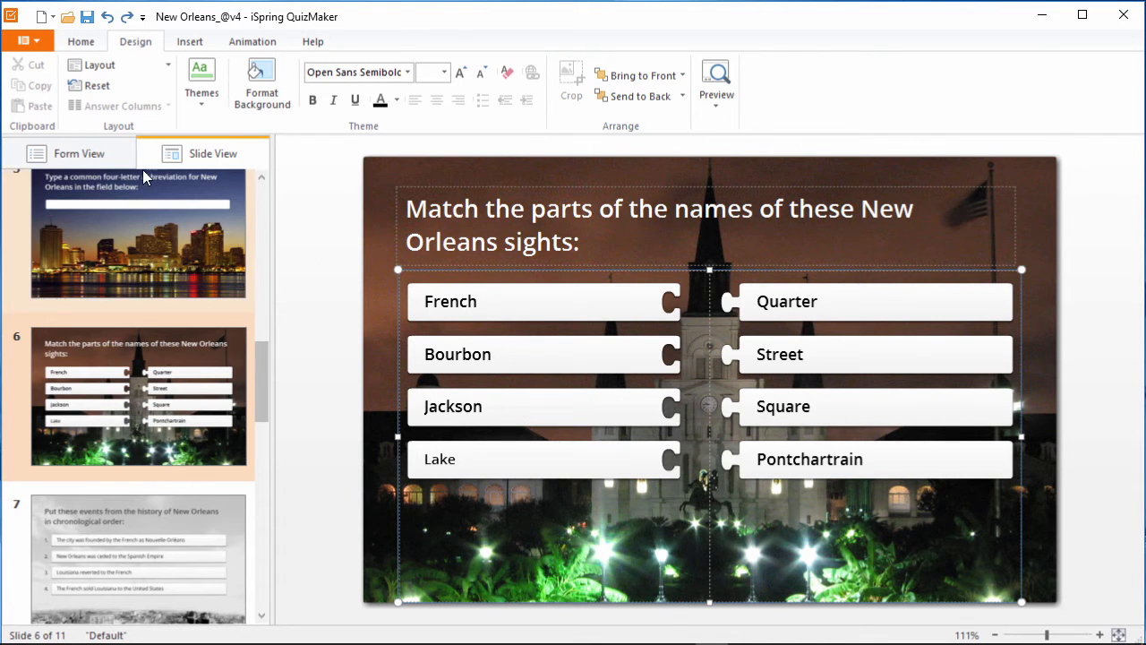
{"action": "left_click", "coordinate": [68, 154]}
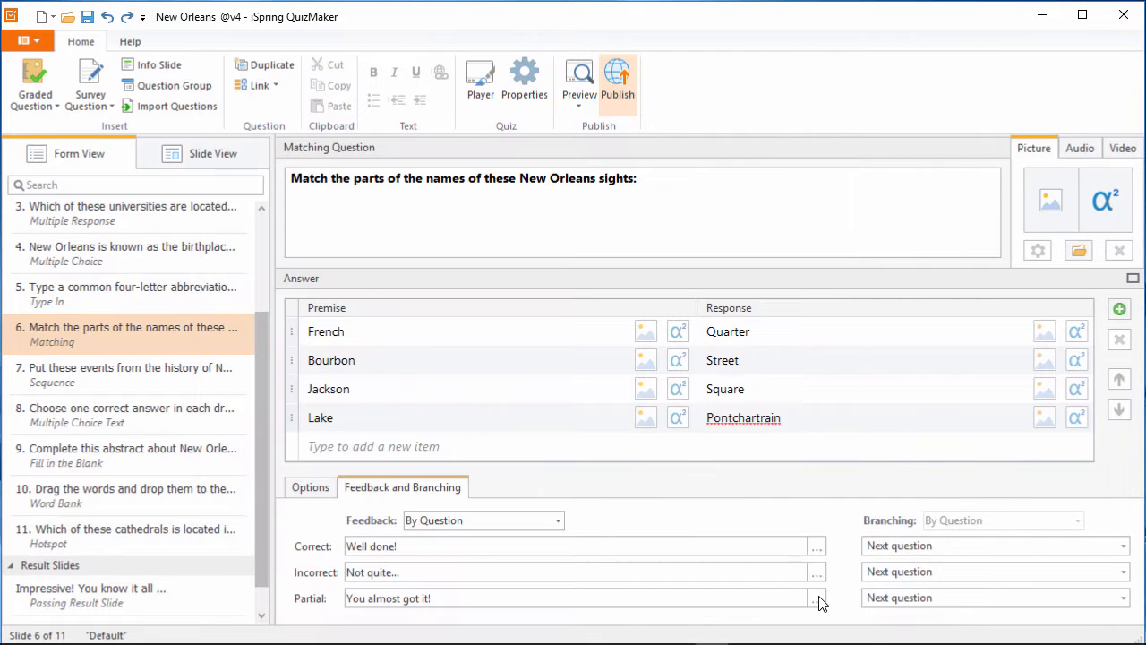
- Start the quiz preview and jump to the matching question, question 6
{"action": "left_click", "coordinate": [580, 80]}
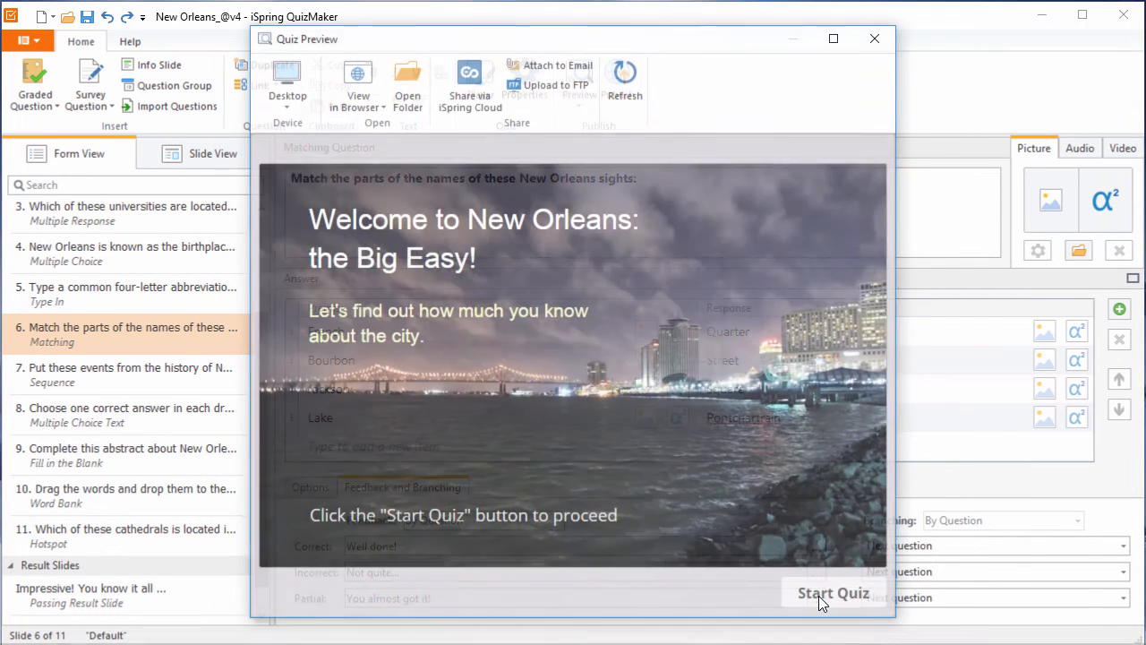
{"action": "left_click", "coordinate": [831, 593]}
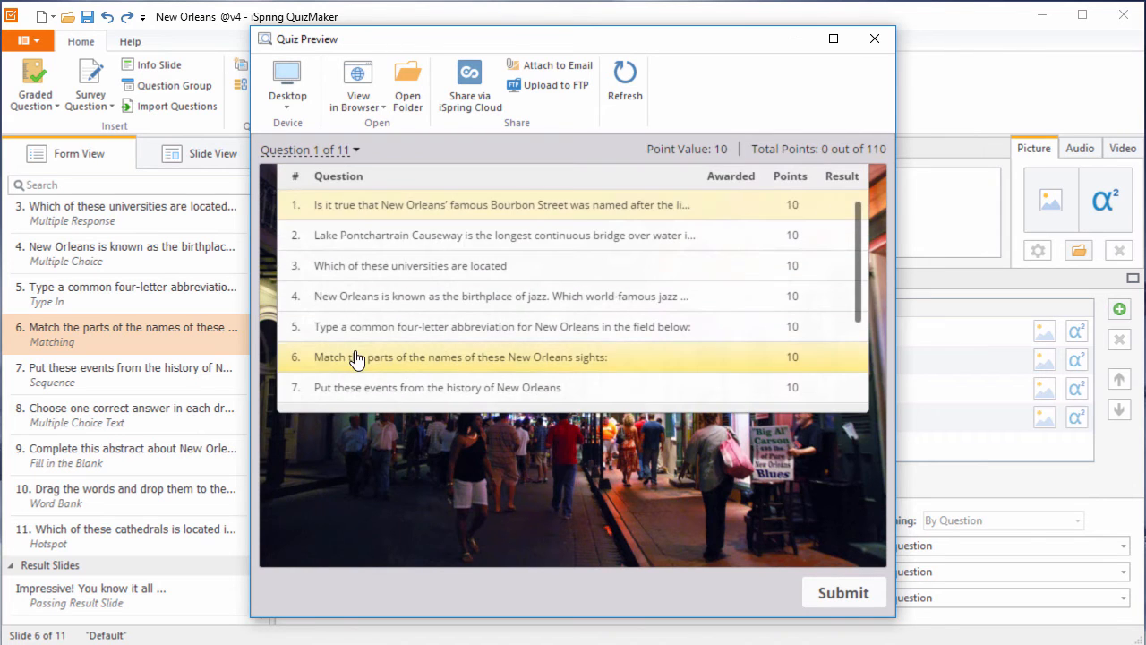
{"action": "left_click", "coordinate": [286, 86]}
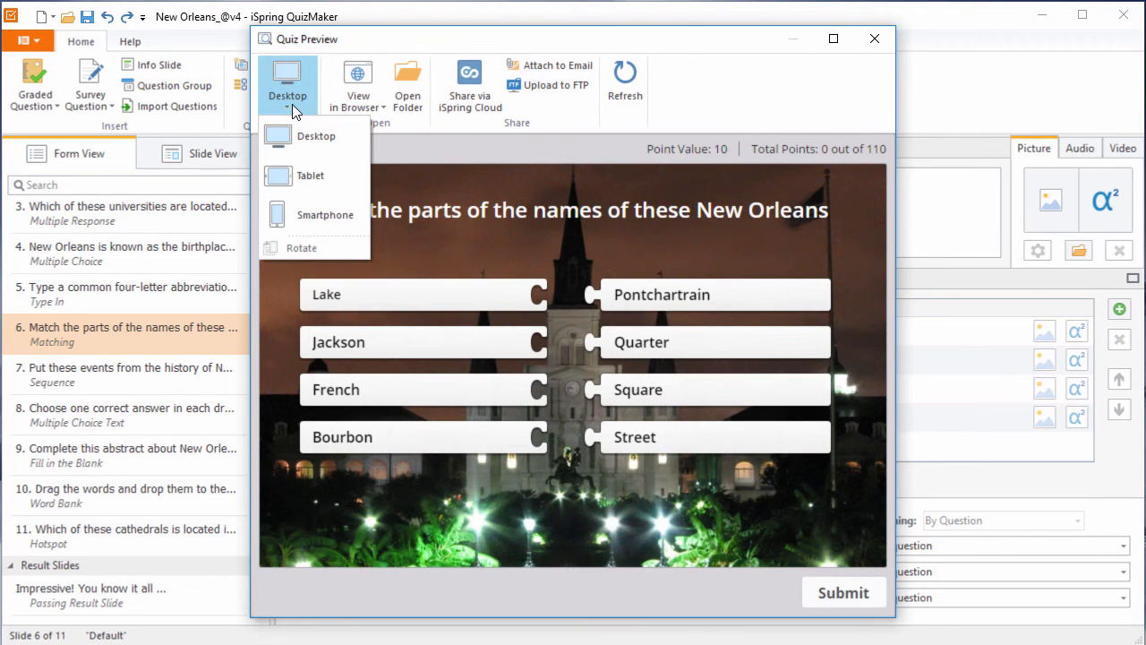
- Switch the preview device to Tablet and then Smartphone
{"action": "left_click", "coordinate": [311, 175]}
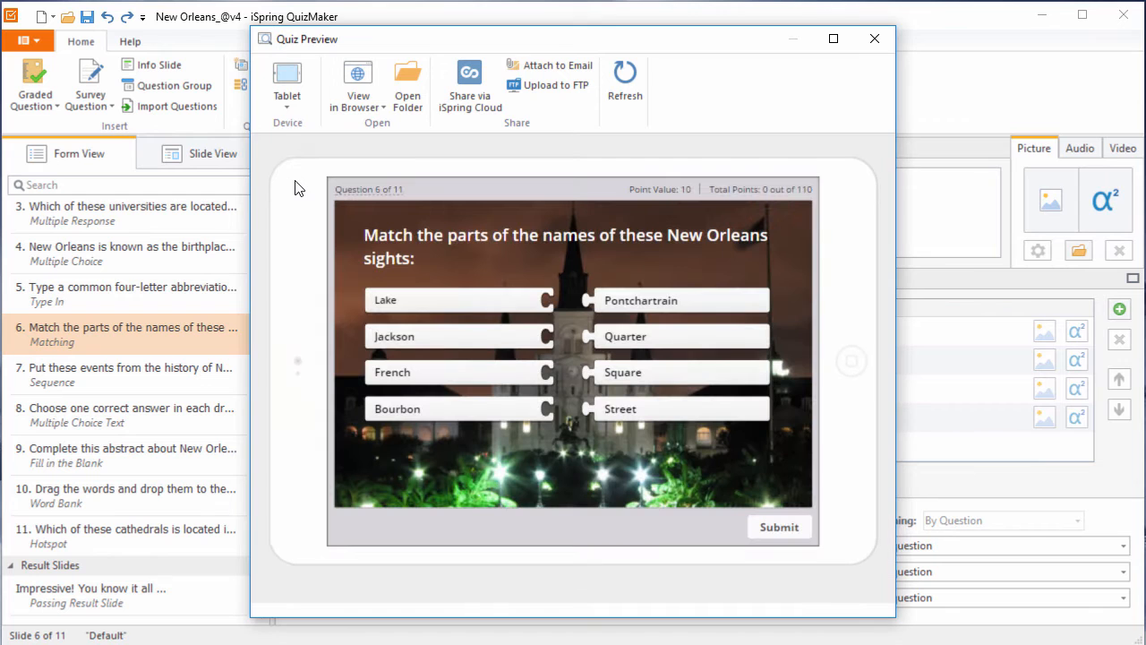
{"action": "left_click", "coordinate": [286, 81]}
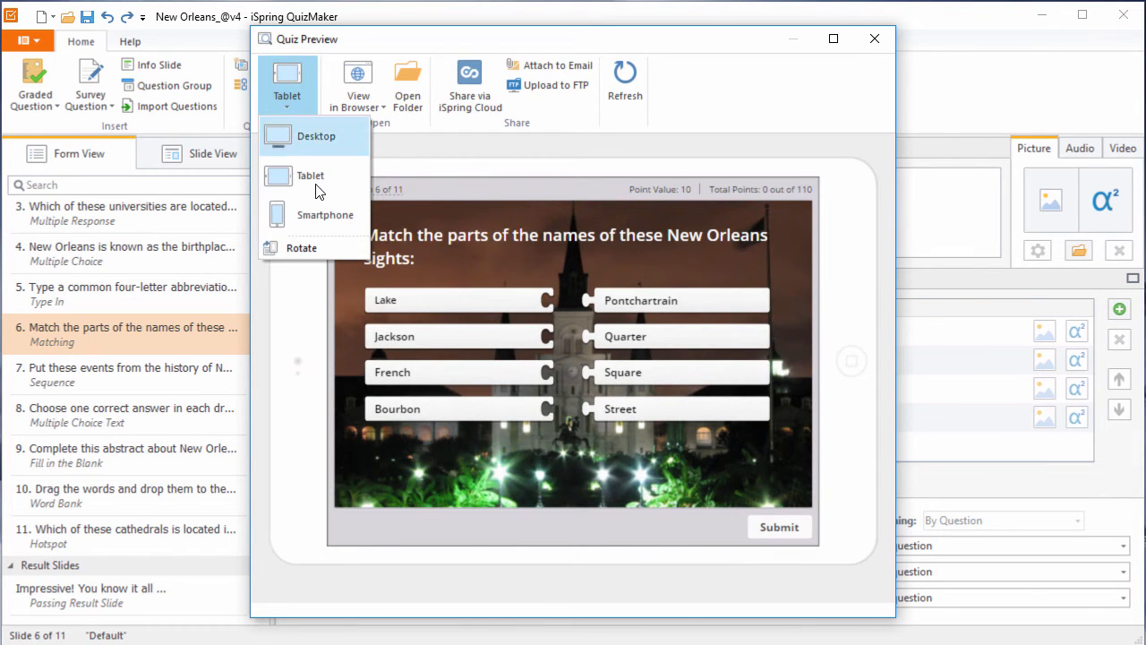
{"action": "left_click", "coordinate": [324, 215]}
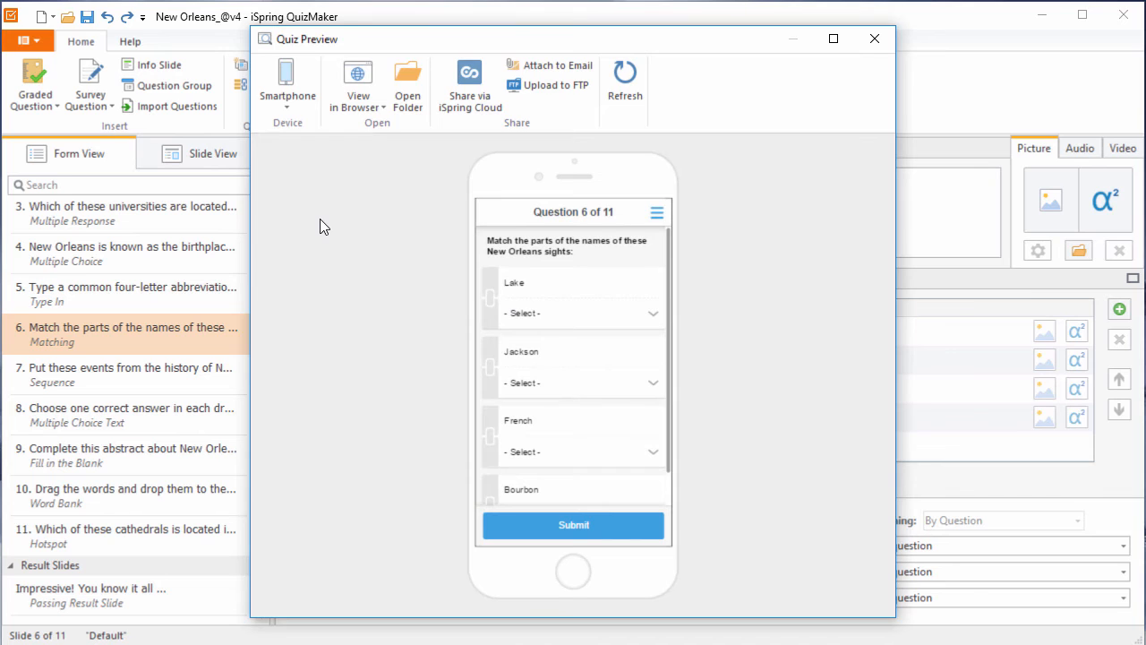
{"action": "mouse_move", "coordinate": [512, 310]}
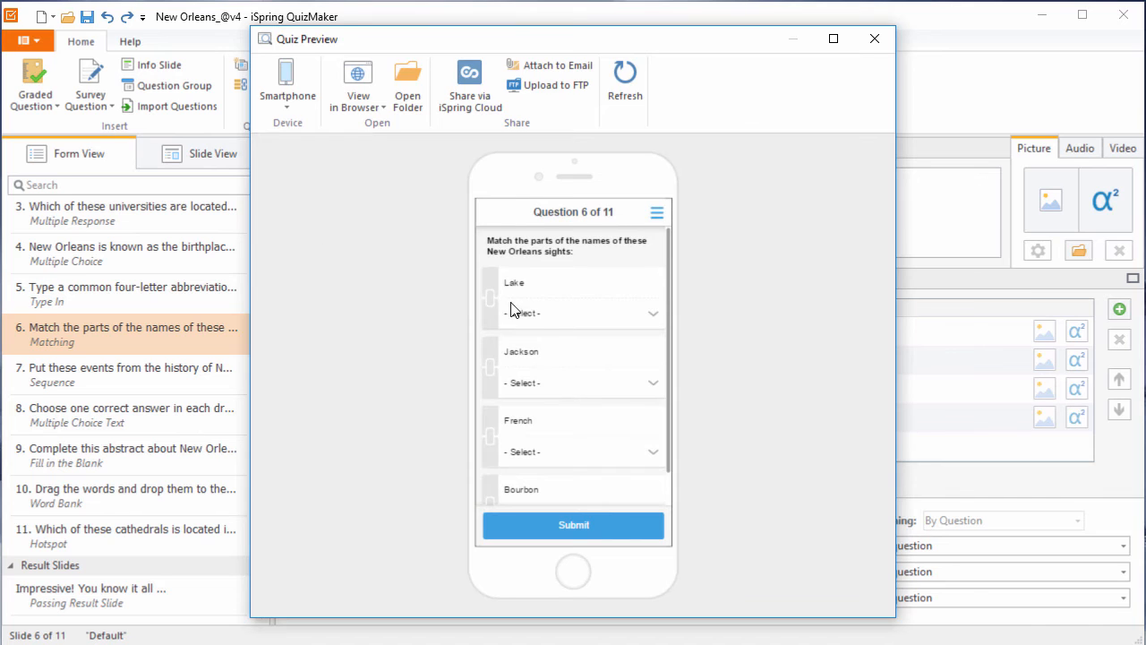
- Match Lake with Pontchartrain and Jackson with Street in the smartphone preview
{"action": "left_click", "coordinate": [580, 312]}
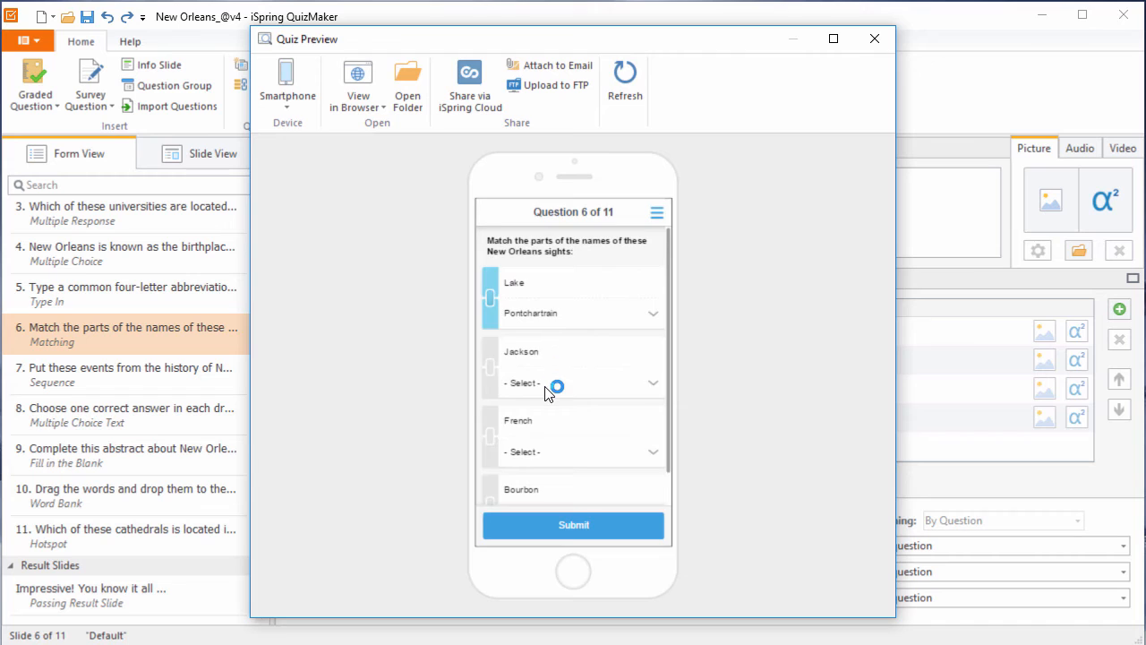
{"action": "left_click", "coordinate": [572, 383]}
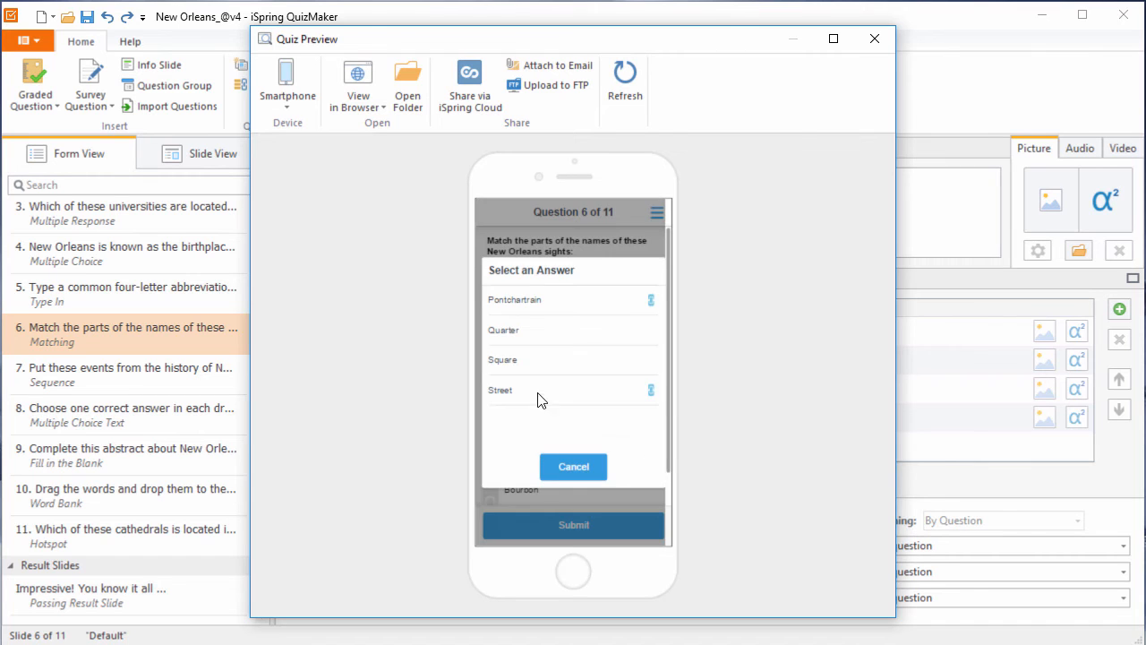
{"action": "left_click", "coordinate": [573, 466]}
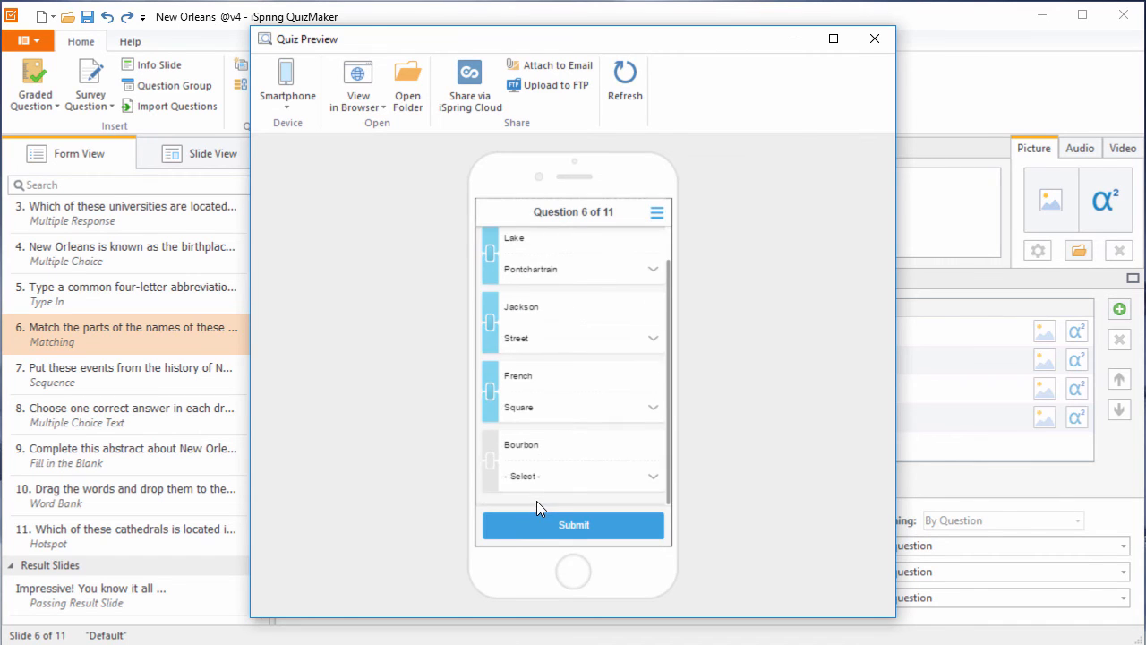